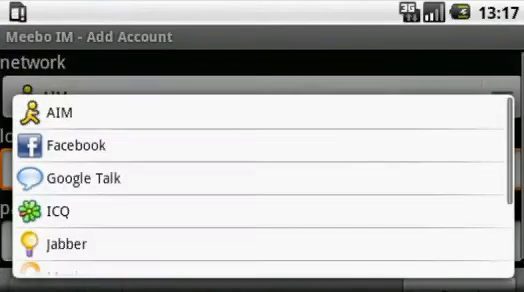
Step: Scroll the Add Account network list past AIM and Jabber toward MSN
scroll("down", 3)
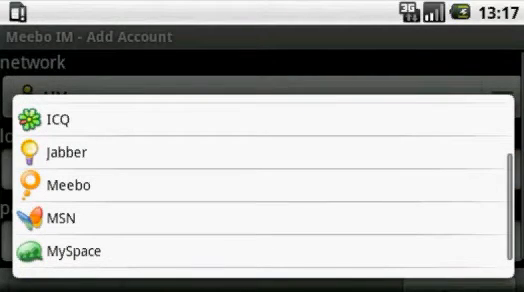
left_click(55, 224)
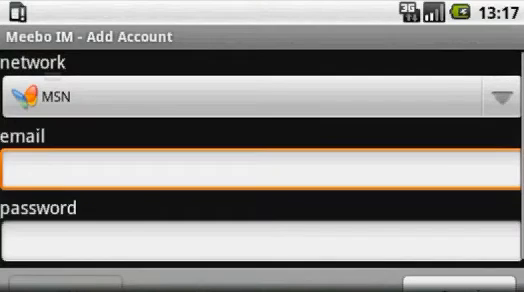
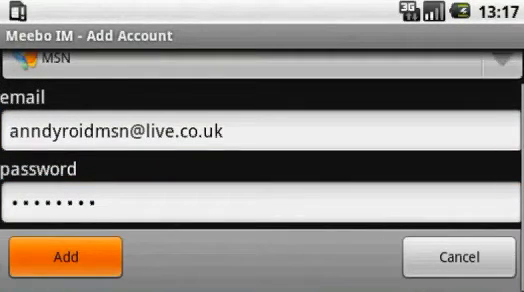
left_click(61, 257)
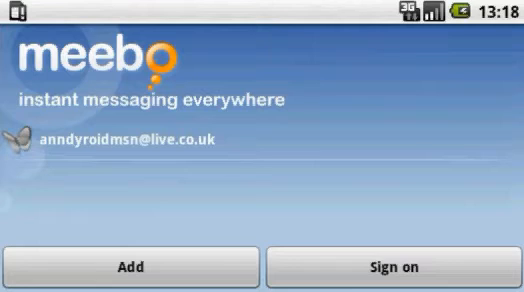
left_click(399, 266)
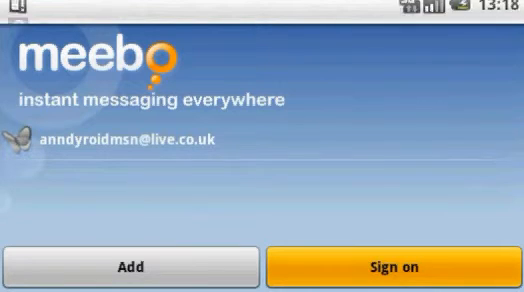
Step: Sign on with the new MSN account until the buddy list with Marty loads
left_click(398, 267)
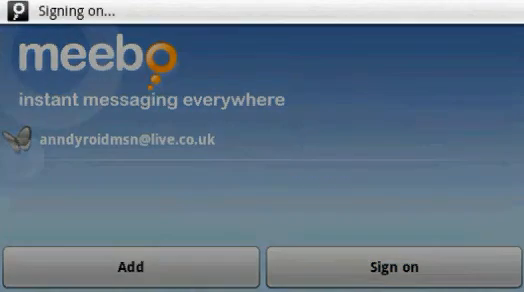
left_click(402, 266)
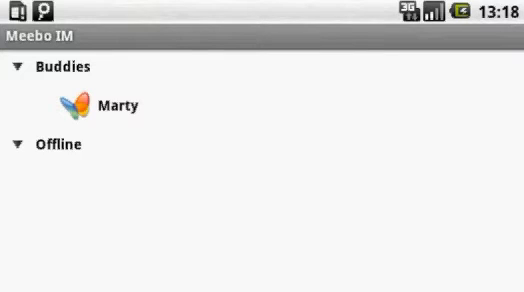
Step: Open a chat with Marty and send 'Hello'
left_click(104, 105)
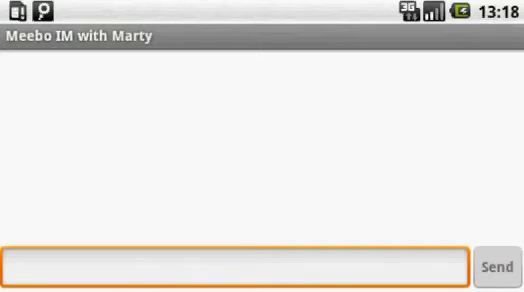
type("Hello")
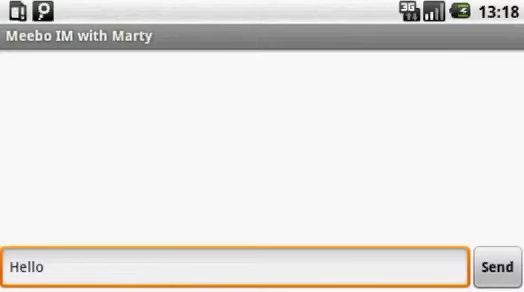
left_click(499, 266)
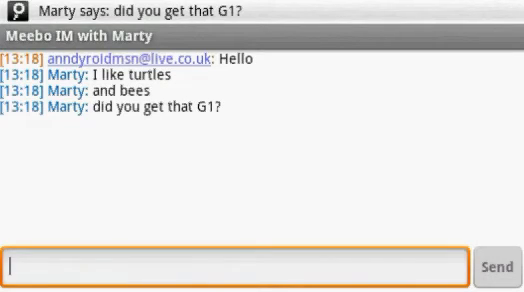
Step: Reply 'Yes :D' to Marty's question about the G1 and leave the conversation
type("Yes I")
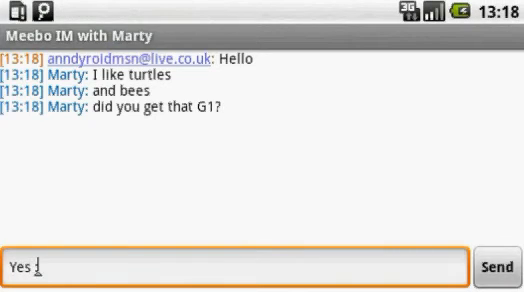
left_click(493, 265)
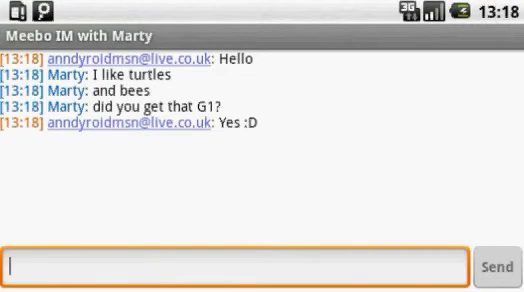
key("MENU")
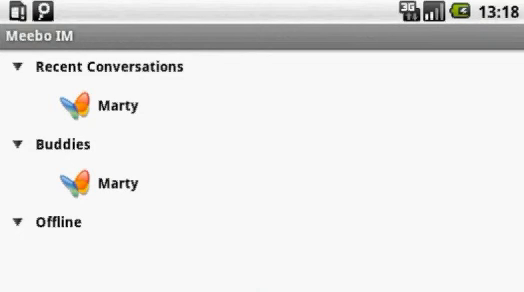
Step: Return to the buddy list, with Marty now under Recent Conversations
left_click(110, 105)
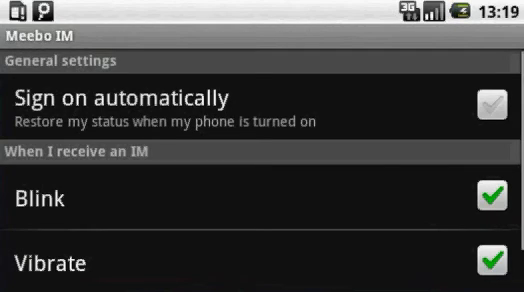
Step: Scroll down the settings to reveal the Play a sound option for incoming IMs
scroll("down", 3)
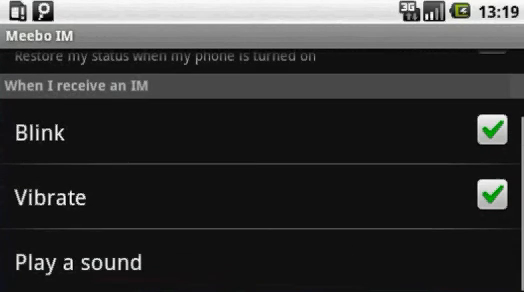